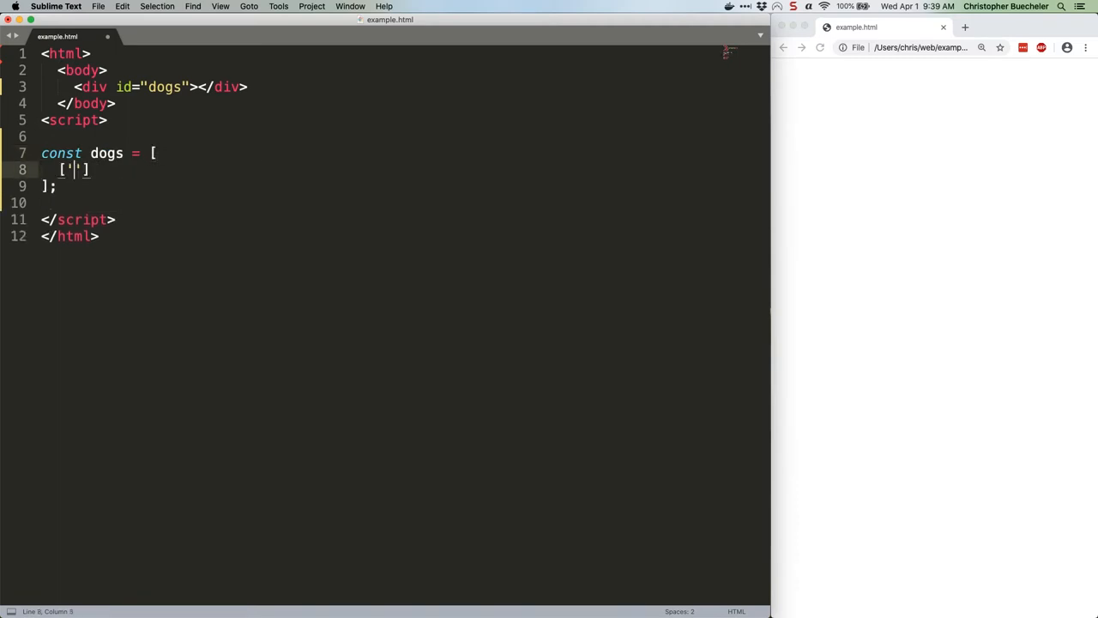
# Step: Enter the nested entries for Dogs, Spaniels (American Cocker Spaniel, Papillon) and Scent Hounds (Basset Hound, Dachshund) with Wikipedia URLs
pyautogui.write("Dogs', 'https://wikipedia.org/'")
pyautogui.write("['Pap")
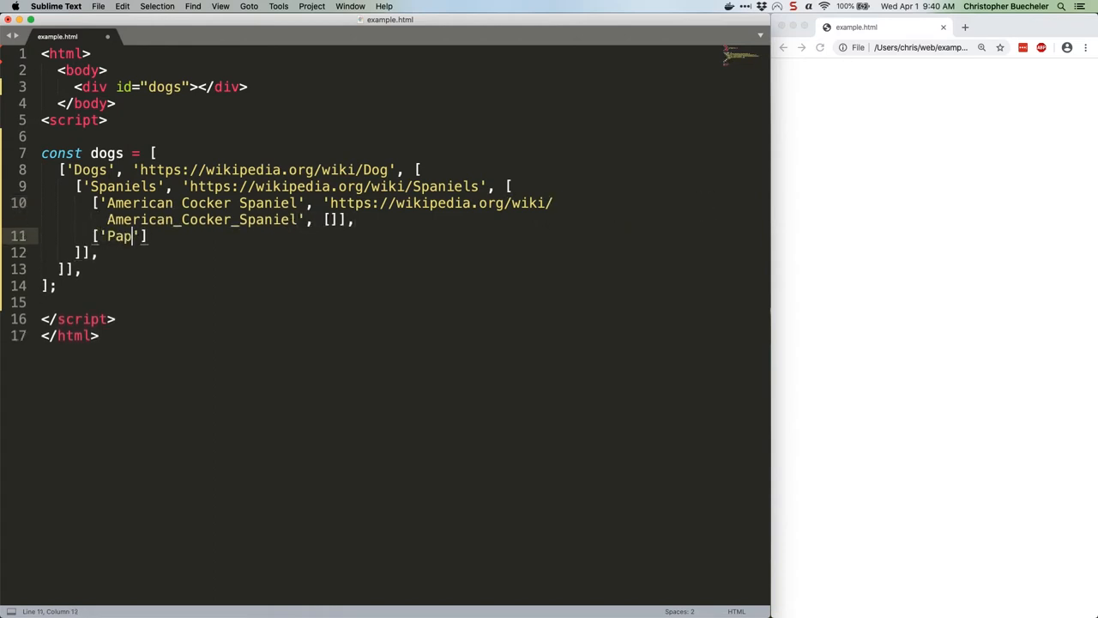
pyautogui.write("illon', 'https://wikipedia.org/wiki/Papillon_(dog)', []")
pyautogui.write("['Scent Hounds', 'https://wikipedia.org/wiki/")
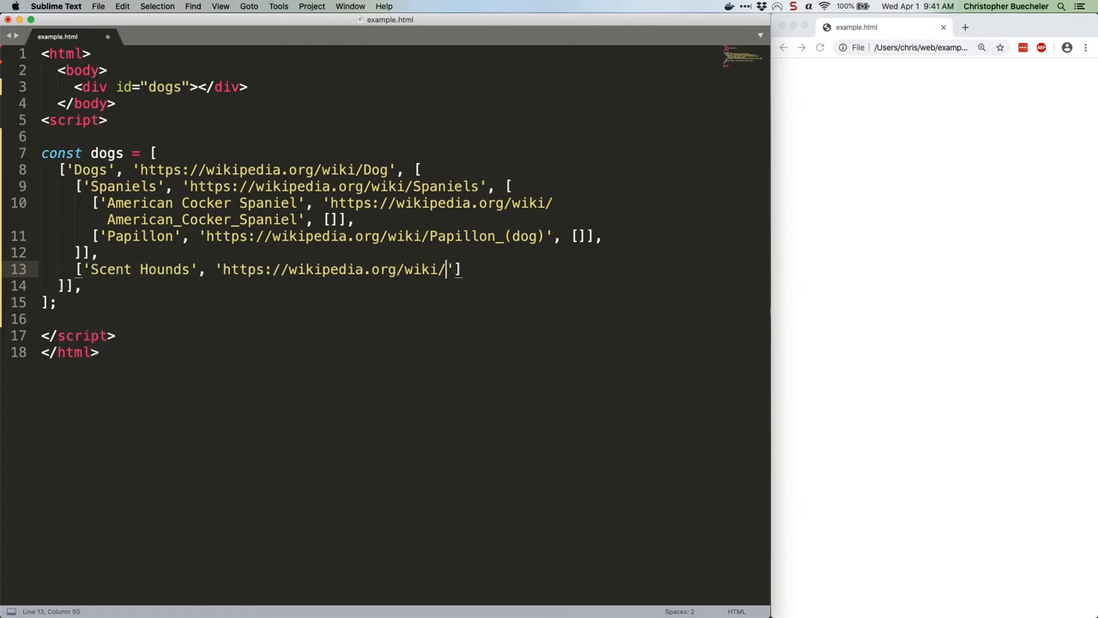
pyautogui.write("Scent_hound', [")
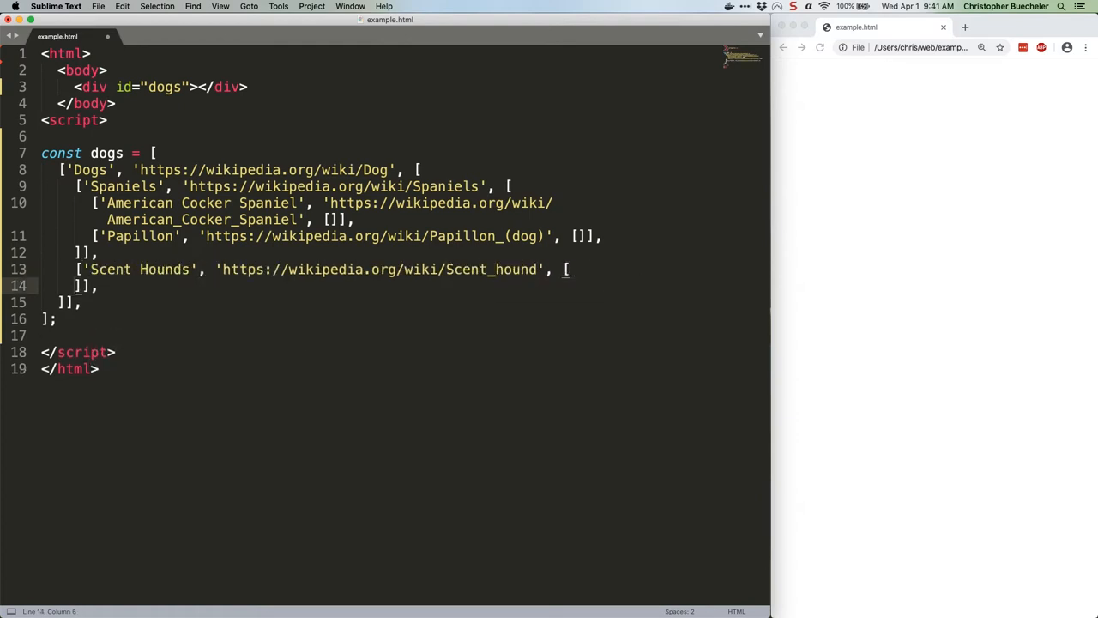
pyautogui.write("['Basset Hound', 'https://wikipedia.org/wiki/']")
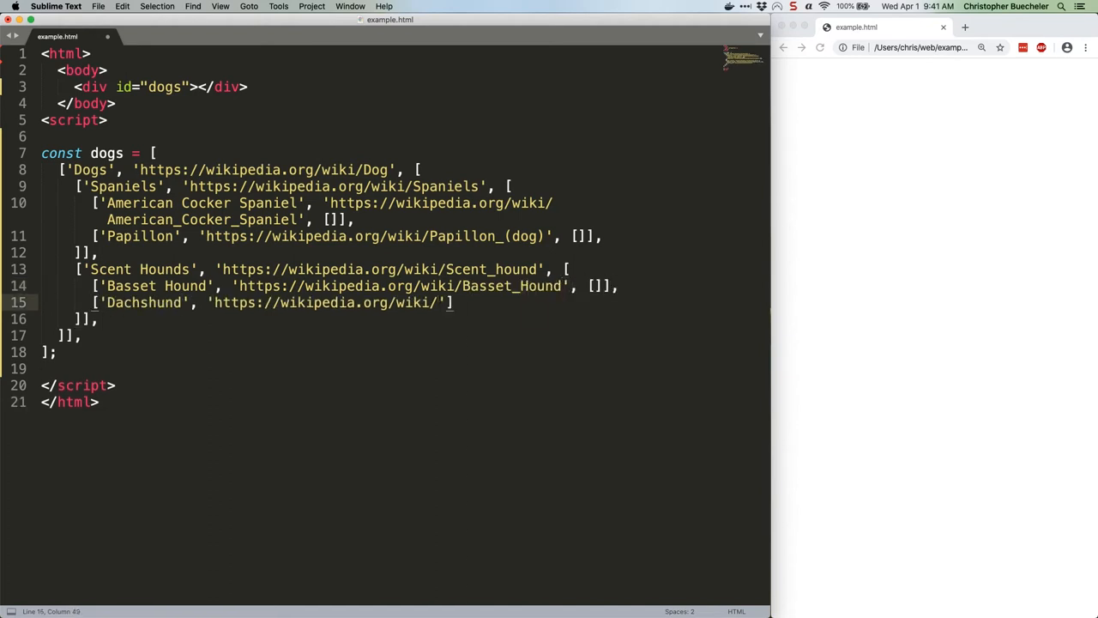
pyautogui.write("Dachshund', [],")
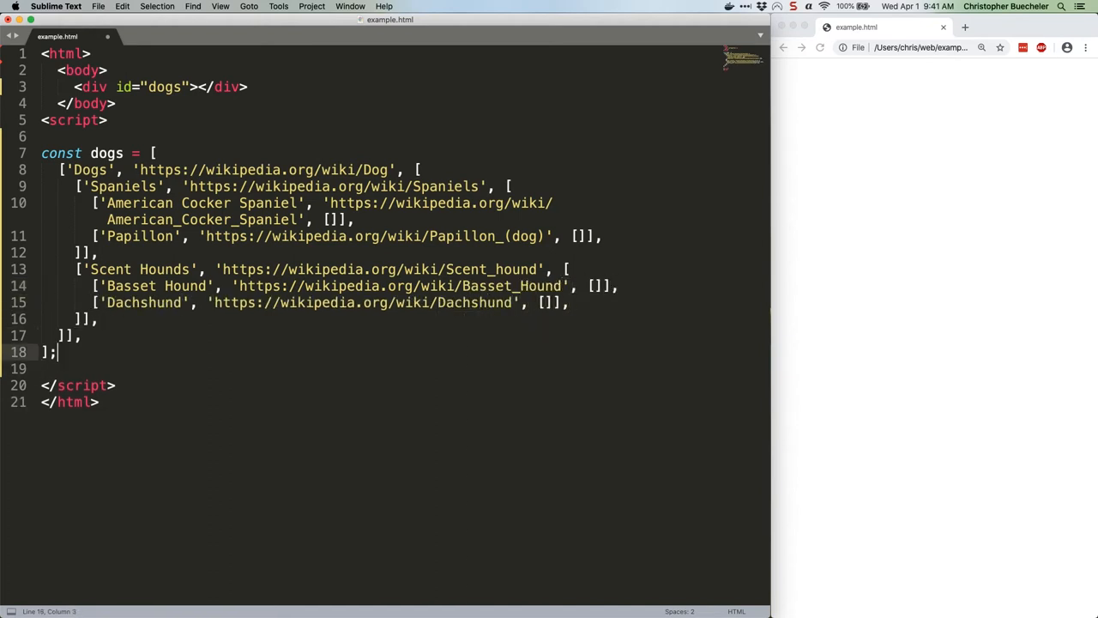
pyautogui.press('Enter')
pyautogui.write('<li>')
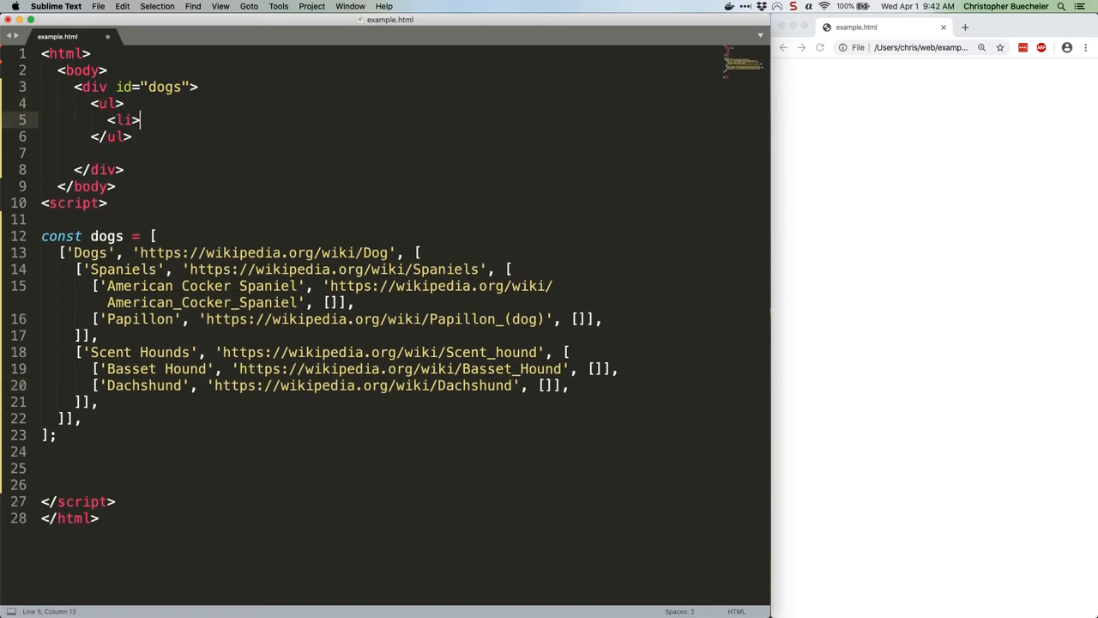
# Step: Write nested <ul>/<li><a href=""> markup for Dogs, Spaniels, their breeds and Scent Hounds down to Dachshund
pyautogui.write('<a href="">Dogs</a>')
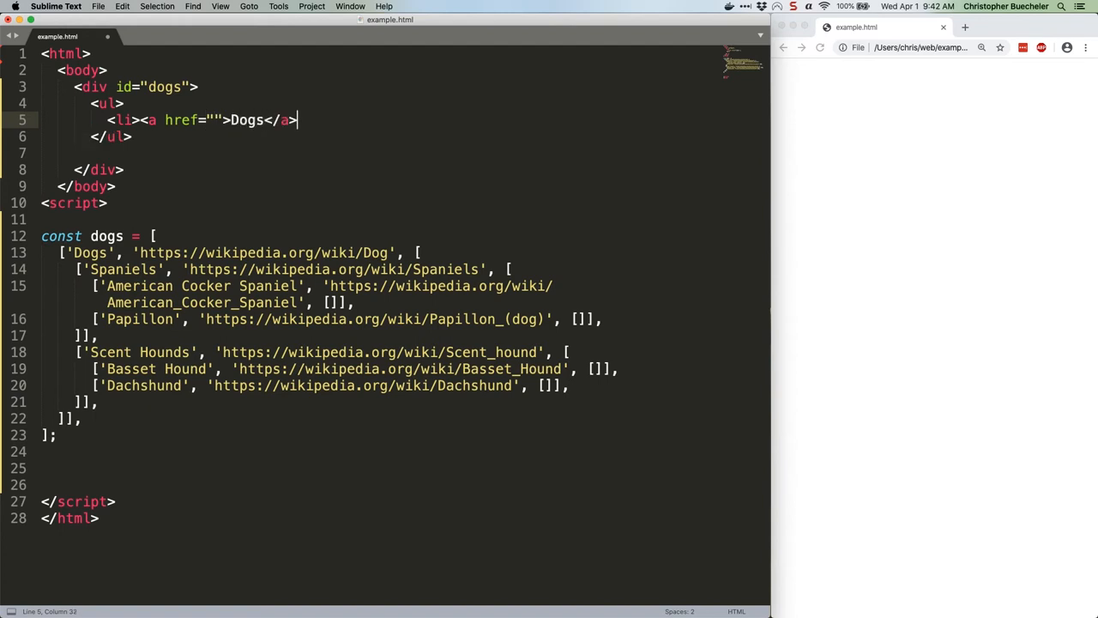
pyautogui.press('Enter')
pyautogui.write('<li><a href="')
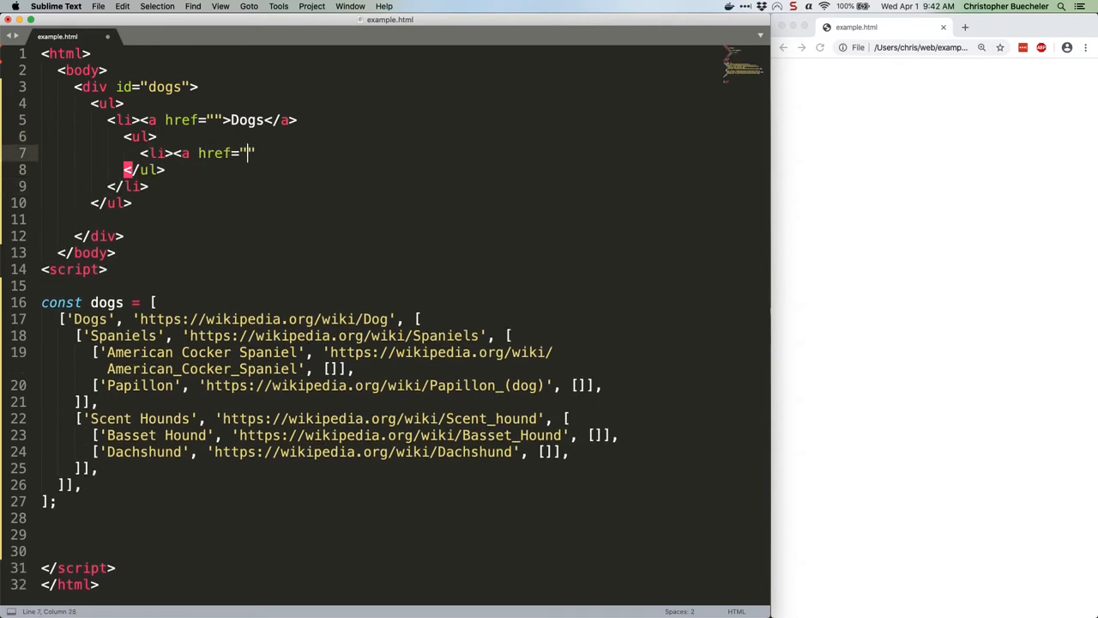
pyautogui.write('Spaniels</a>')
pyautogui.write('<li>')
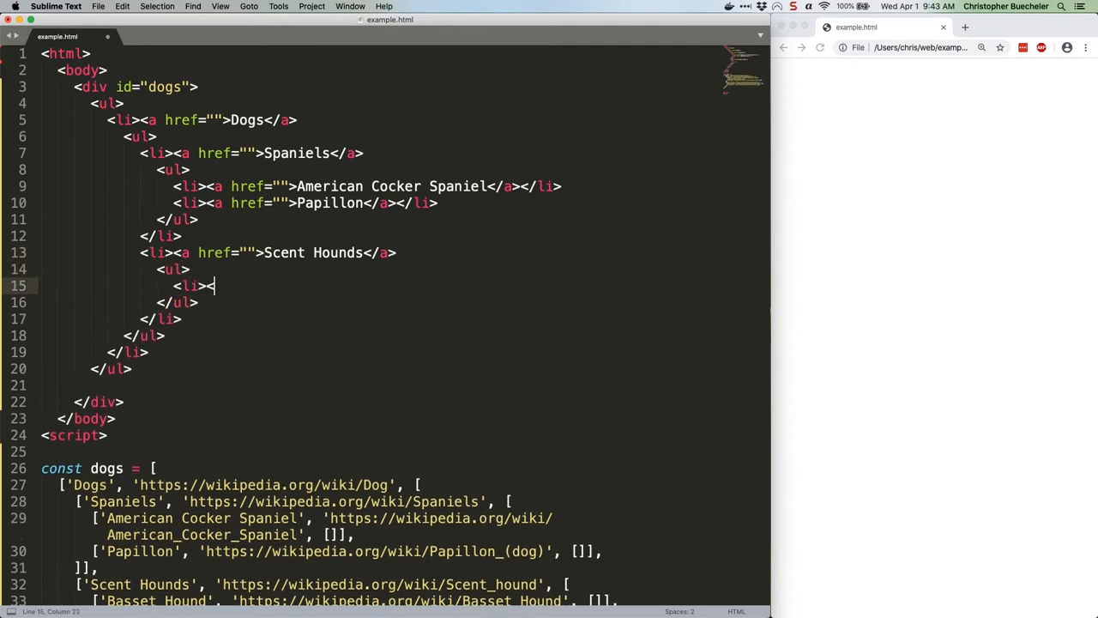
pyautogui.write('<a href="">')
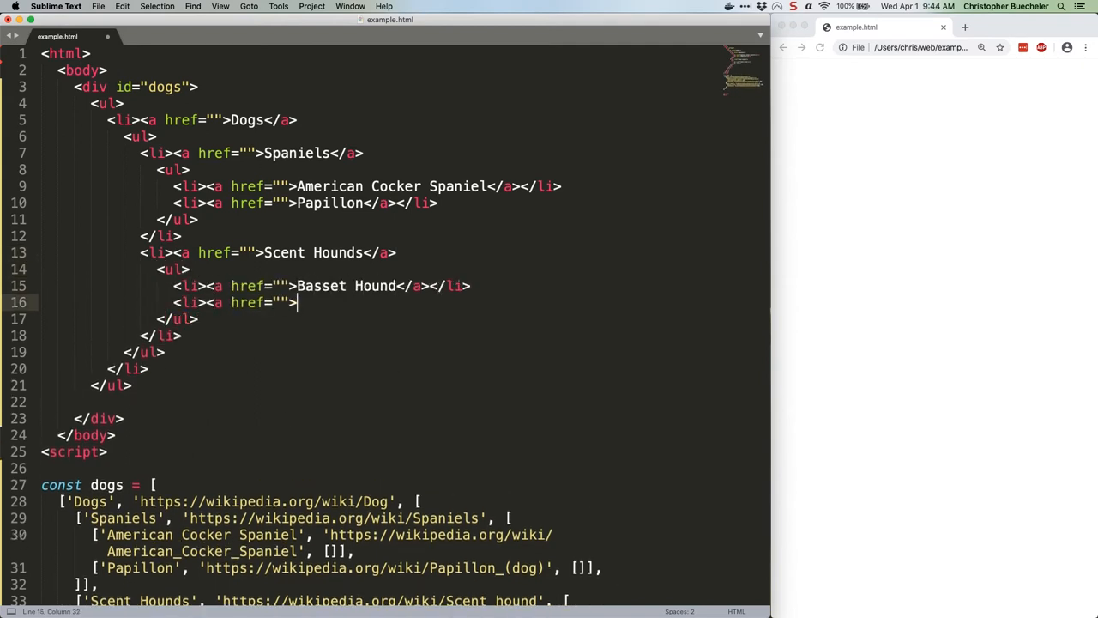
pyautogui.write('Dachshund</a></li>')
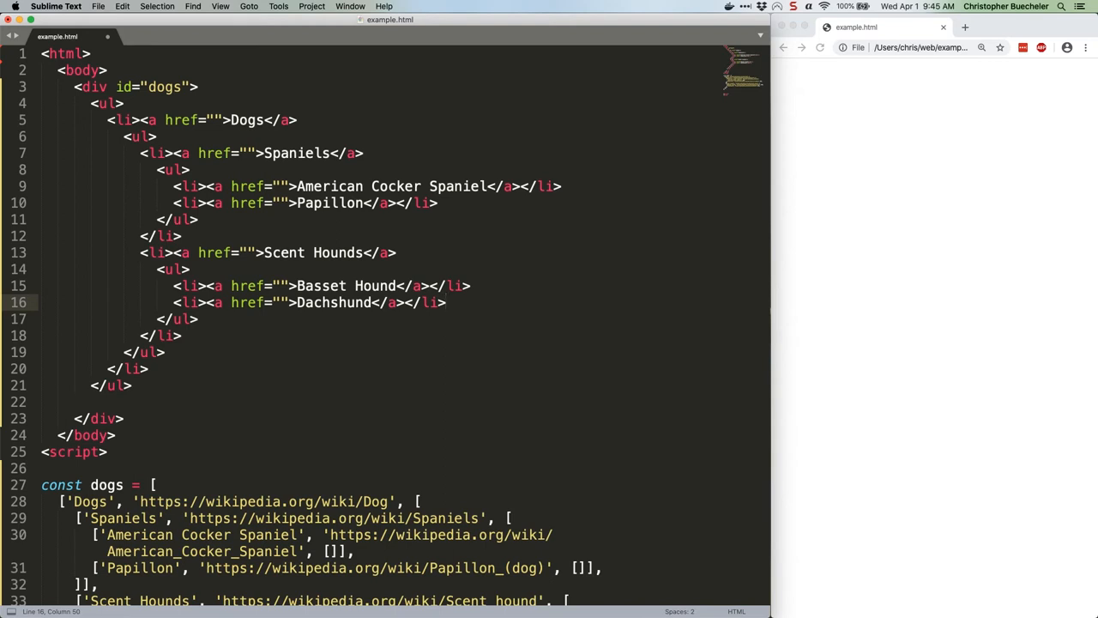
pyautogui.click(134, 386)
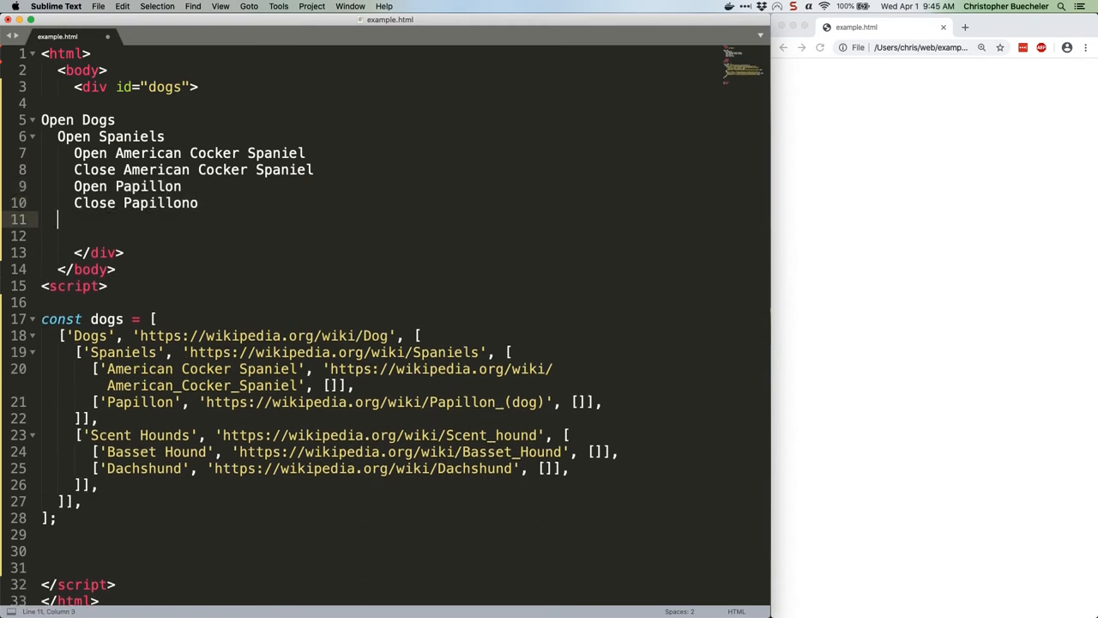
# Step: Write the Open/Close outline lines such as 'Close Spaniels' in place of the list markup
pyautogui.write('Close Spaniels')
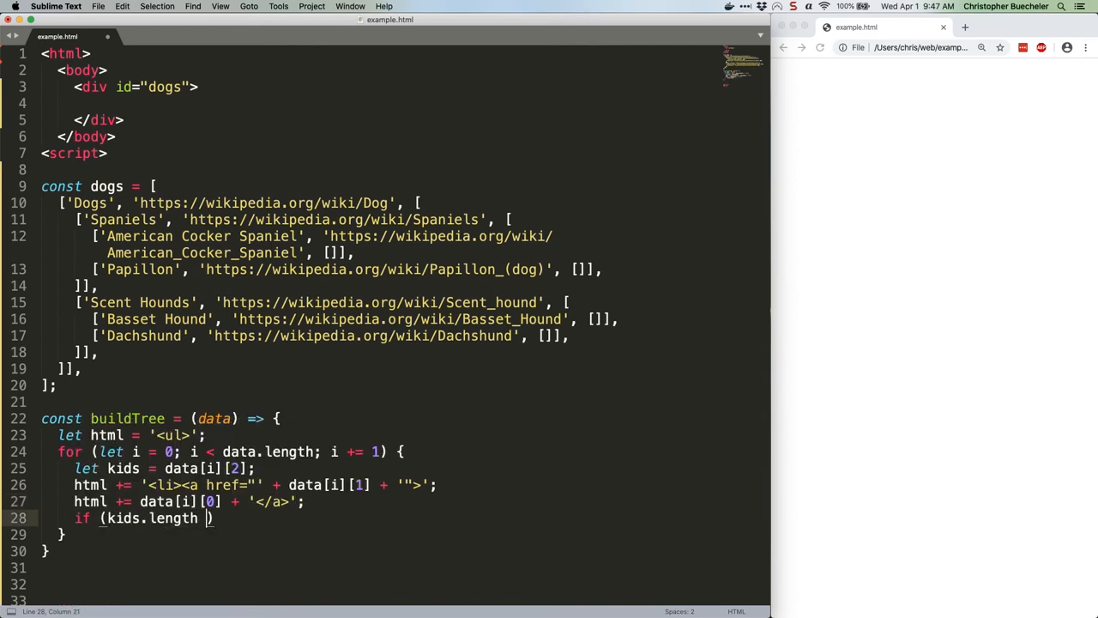
# Step: Write buildTree's kids-length check, recursive call and closing '</li>' before returning html
pyautogui.write('> 0) {')
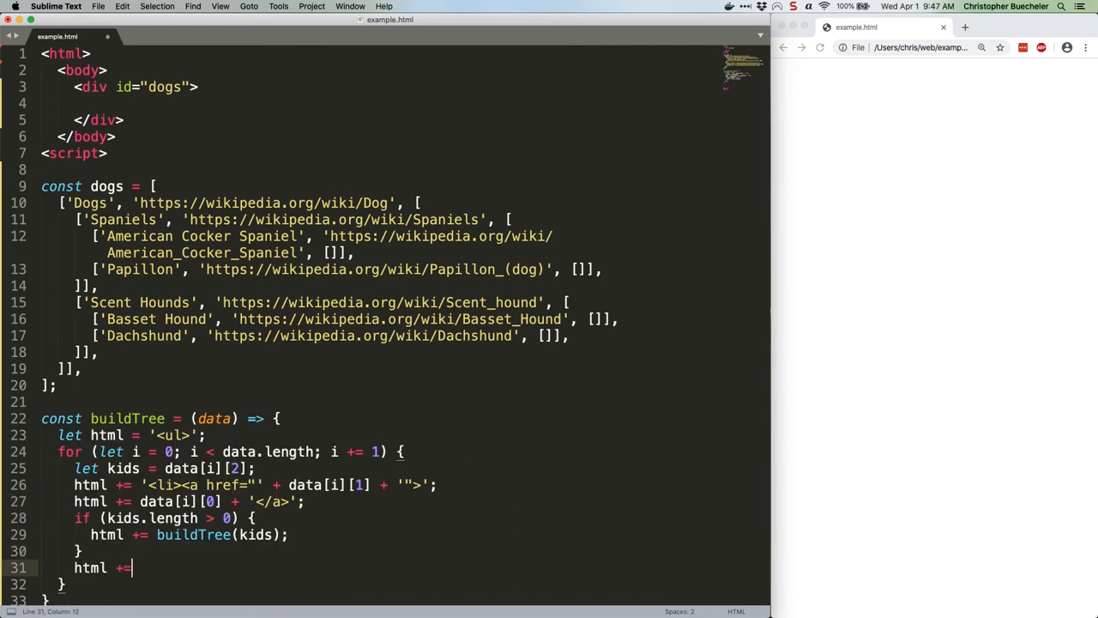
pyautogui.write("'</li>';")
pyautogui.write('return html;')
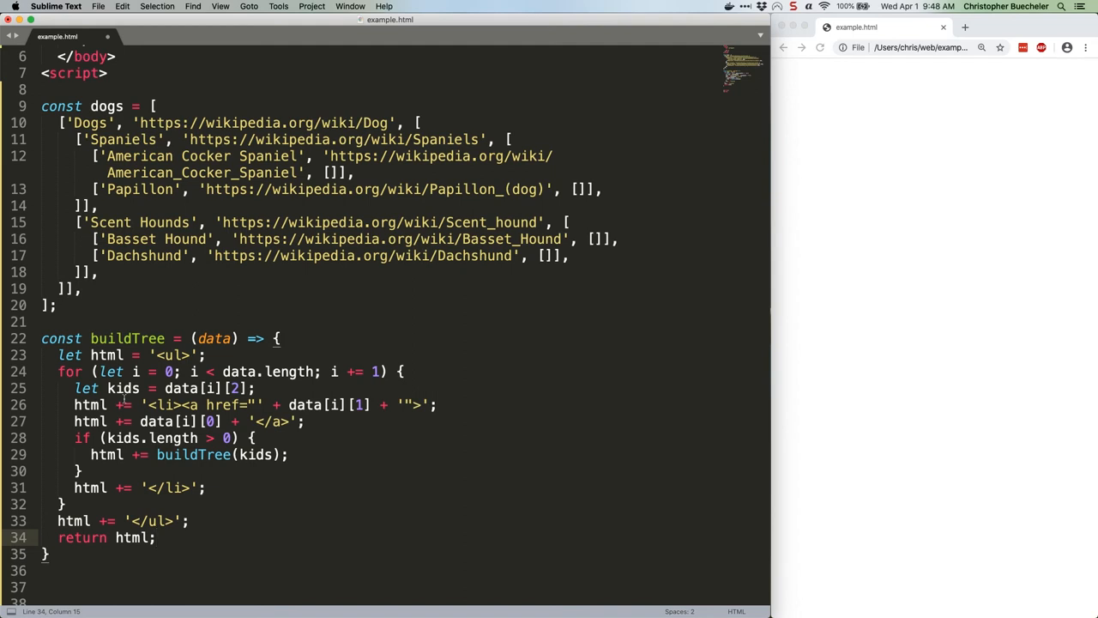
# Step: Add document.getElementById('dogs').innerHtml = buildTree(dogs); at the end of the script
pyautogui.scroll(-3)
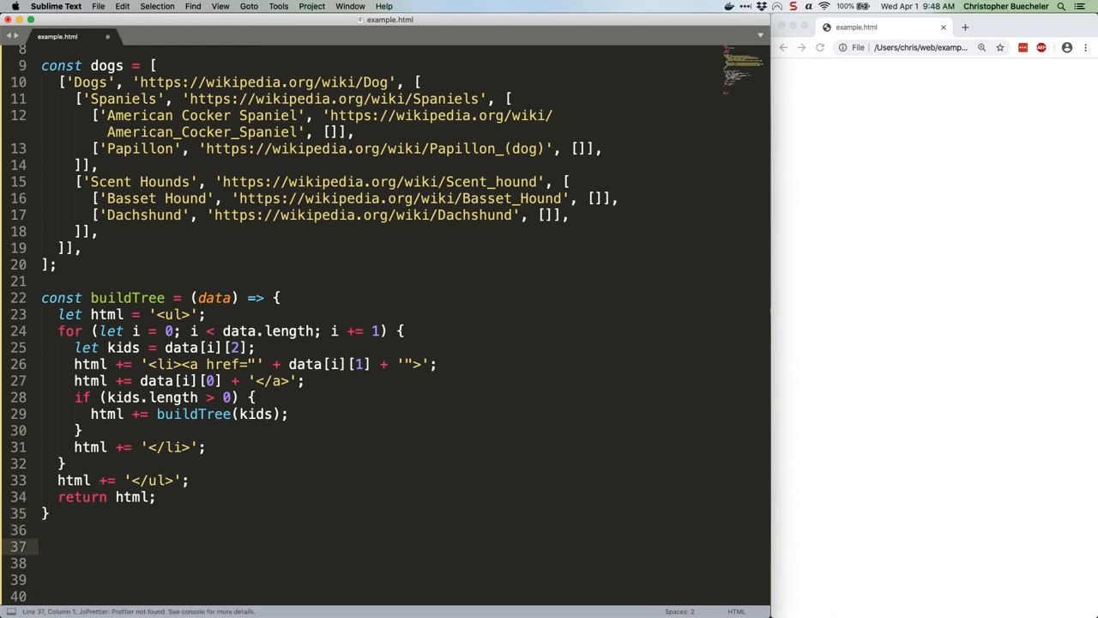
pyautogui.write("document.getElementById('dogs').innerH")
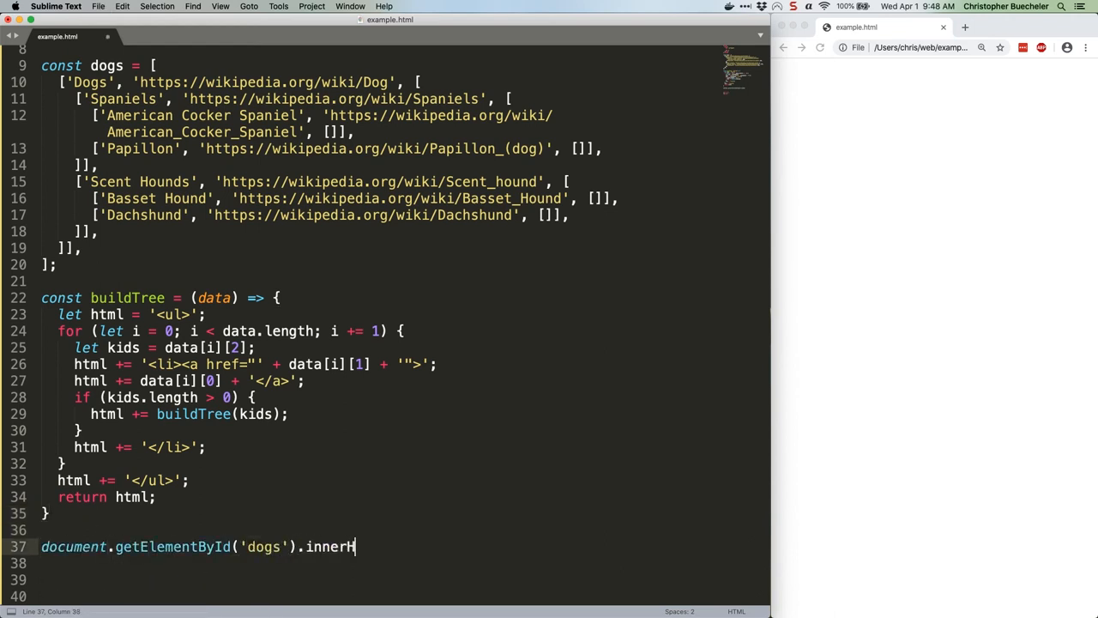
pyautogui.write('tml = buildTree(dogs);')
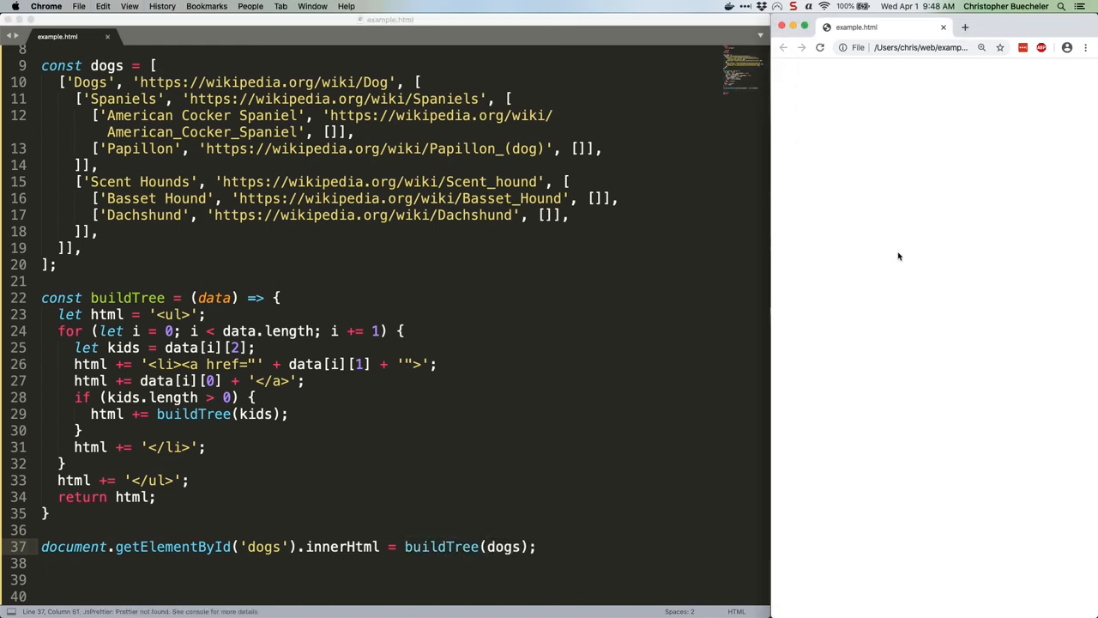
pyautogui.moveTo(862, 323)
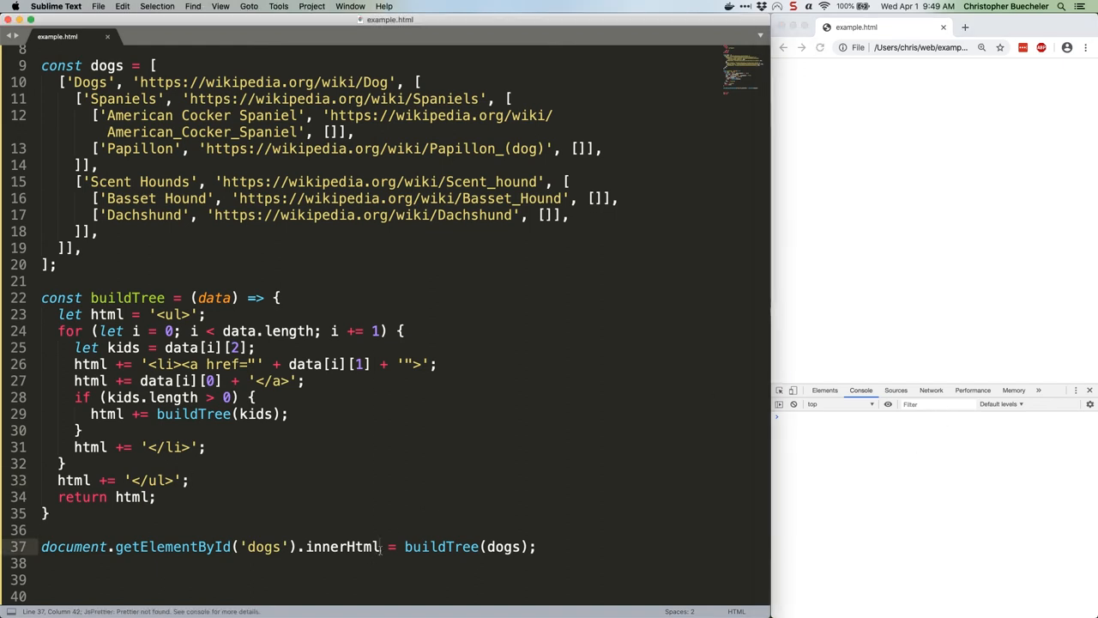
# Step: Correct the property name from innerHtml to innerHTML in the script line
pyautogui.write('innerHTML')
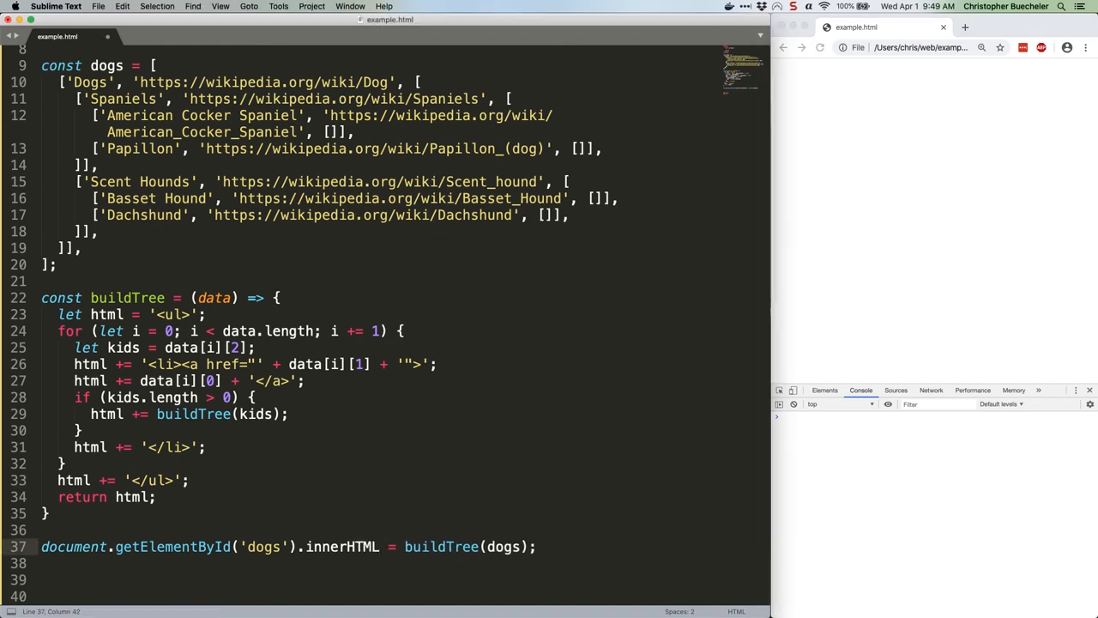